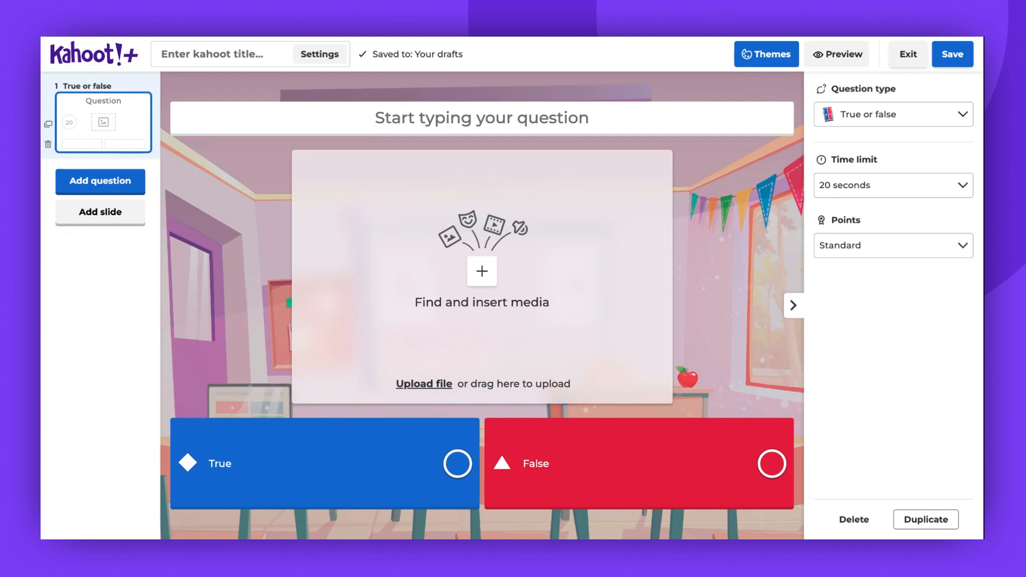
mouse_move(655, 238)
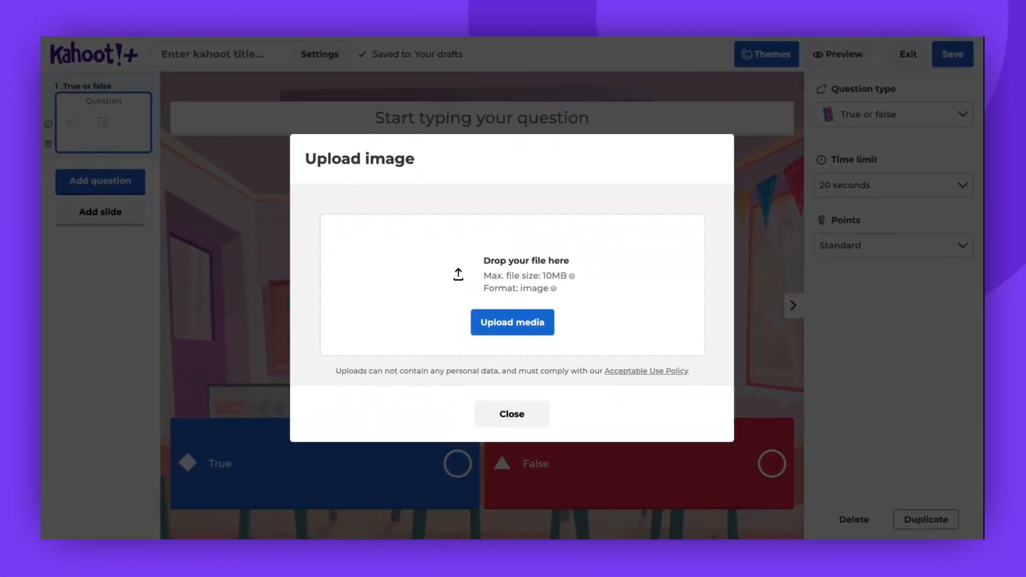
Search the media library for 'school', comparing Unsplash then returning to Getty Images results
left_click(511, 321)
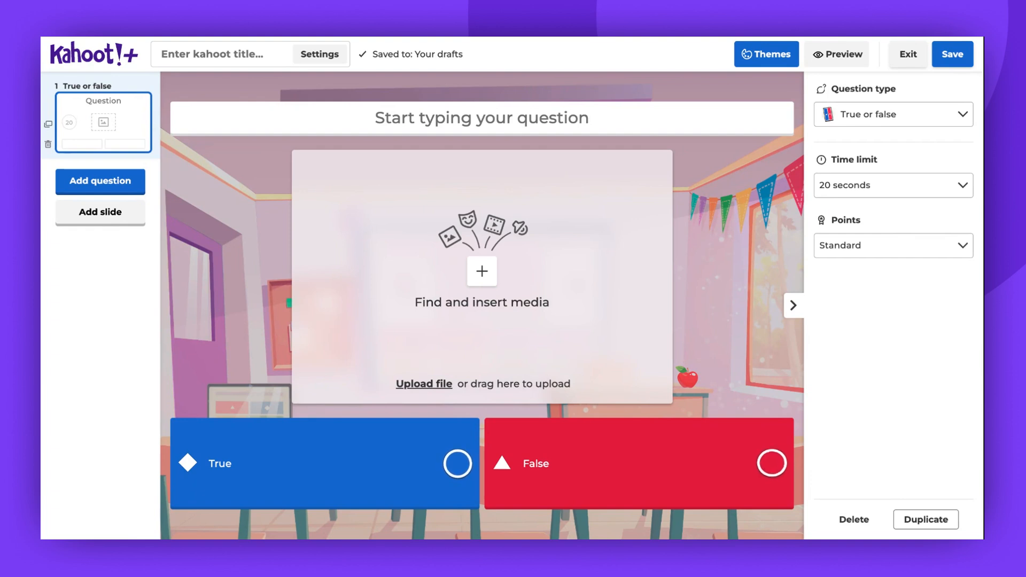
mouse_move(573, 280)
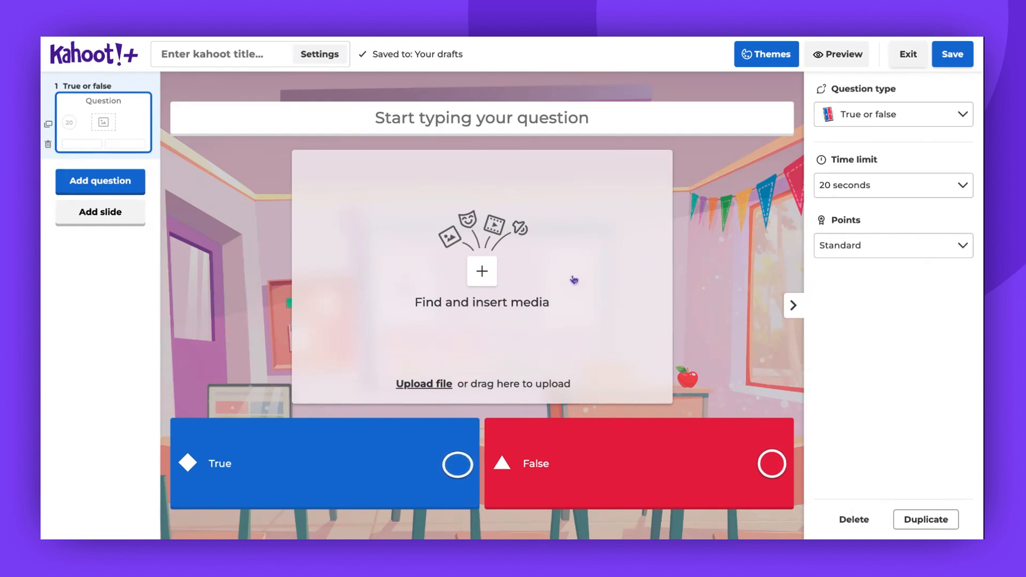
left_click(482, 270)
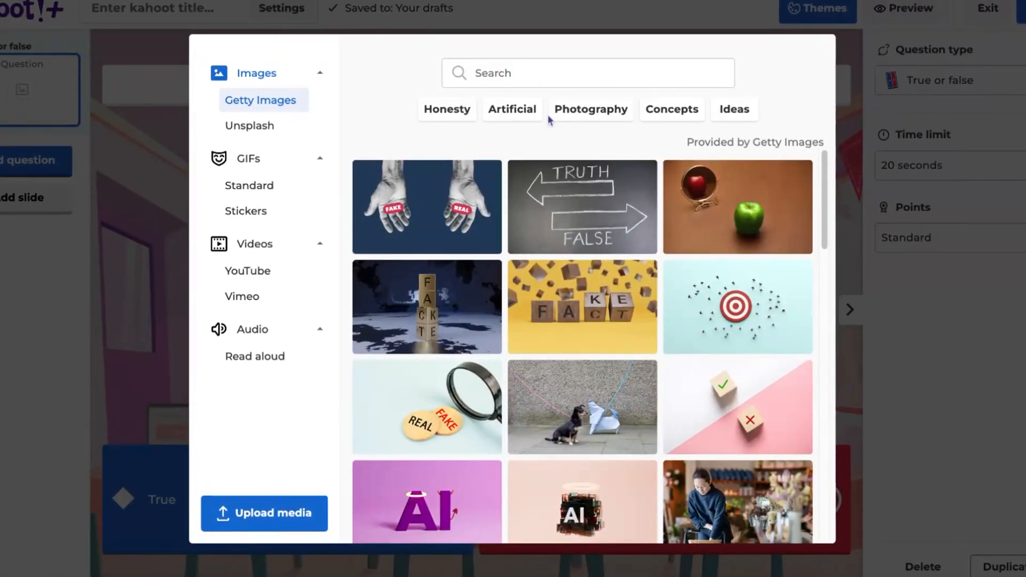
type("school")
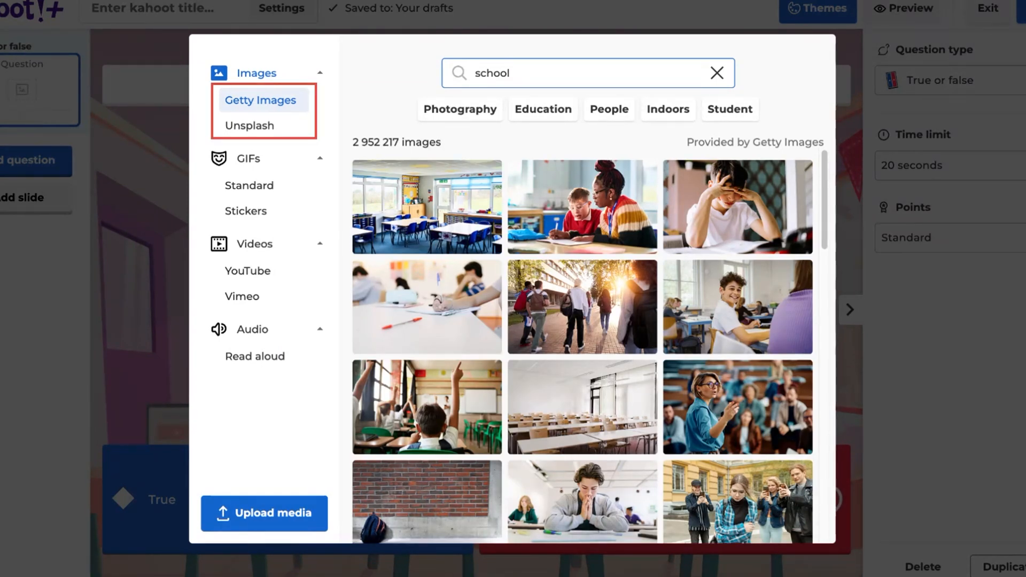
left_click(250, 125)
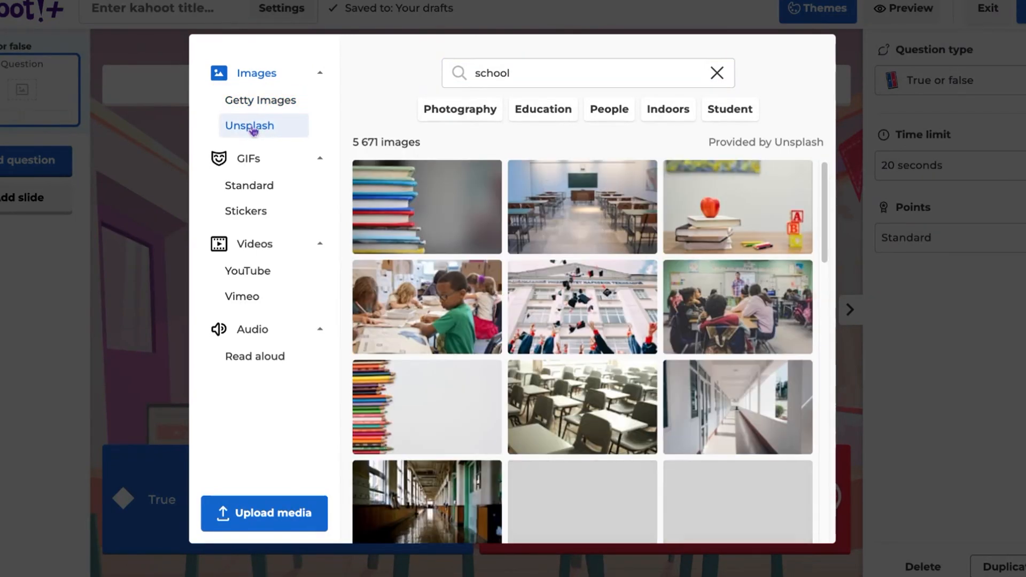
left_click(260, 100)
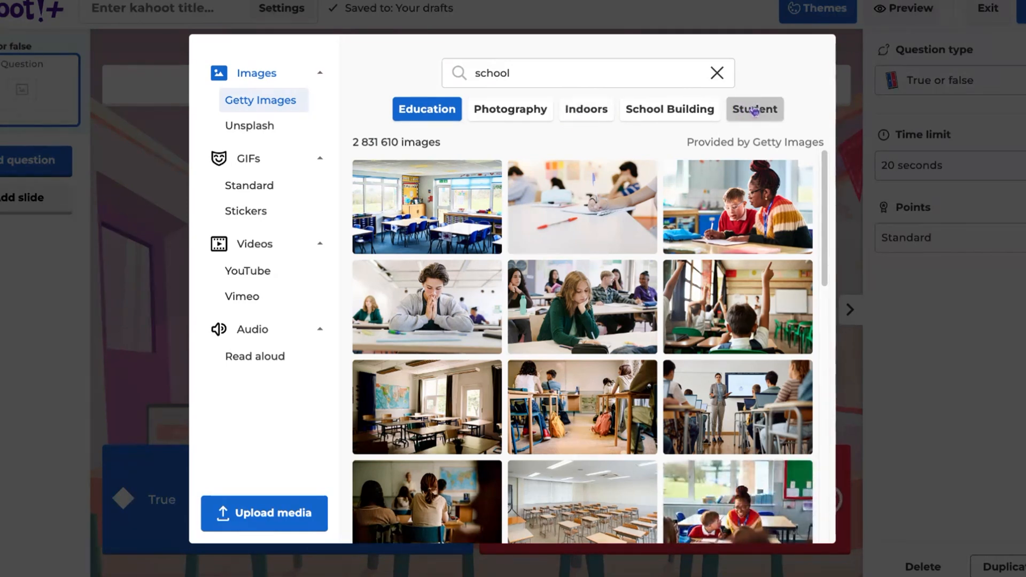
Narrow the school photos with the Student and Education filters
left_click(753, 109)
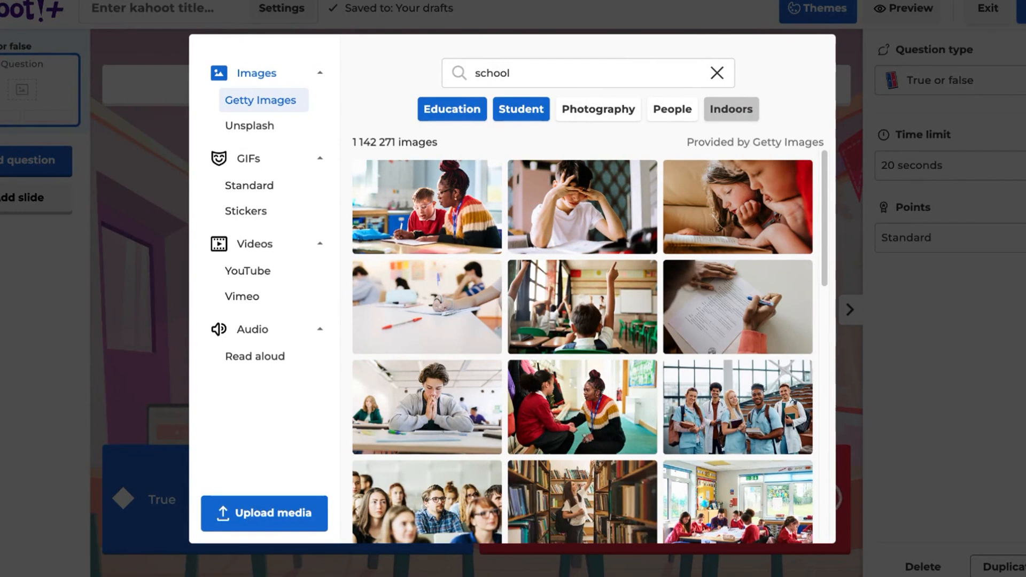
left_click(521, 109)
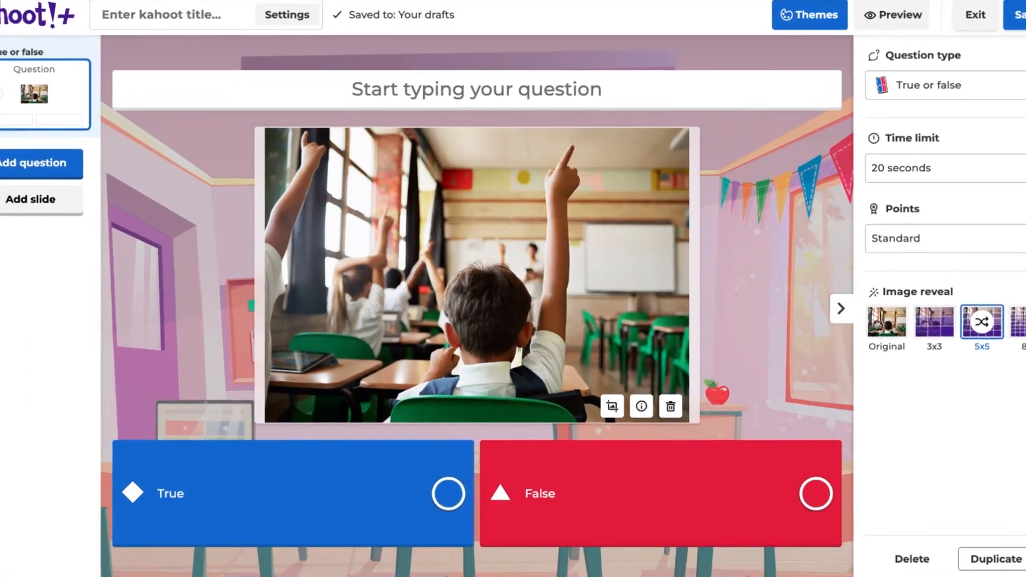
Preview the 5x5 reveal and save the alt text 'Rear view of boy with raised hand in class'
left_click(641, 406)
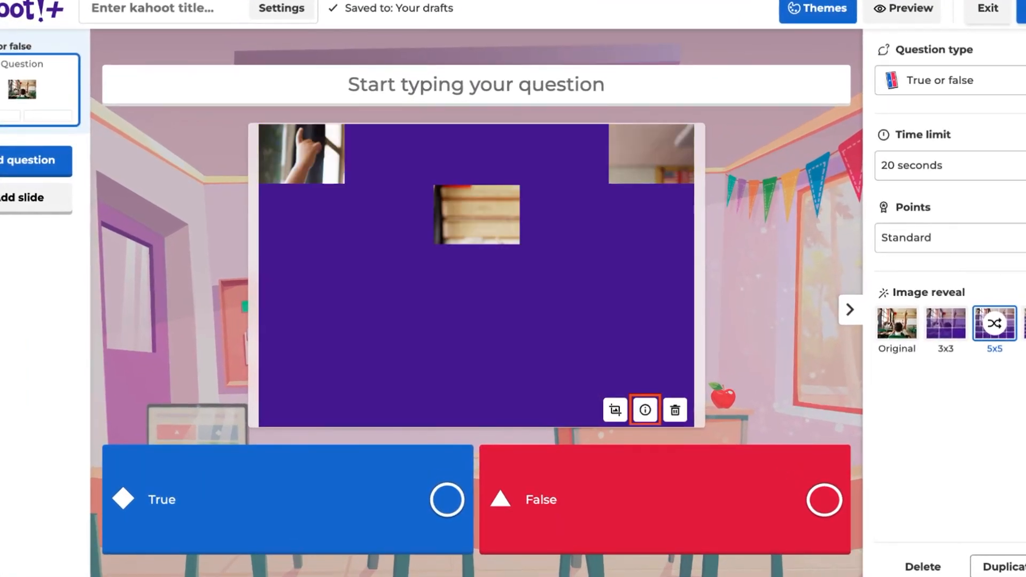
left_click(645, 410)
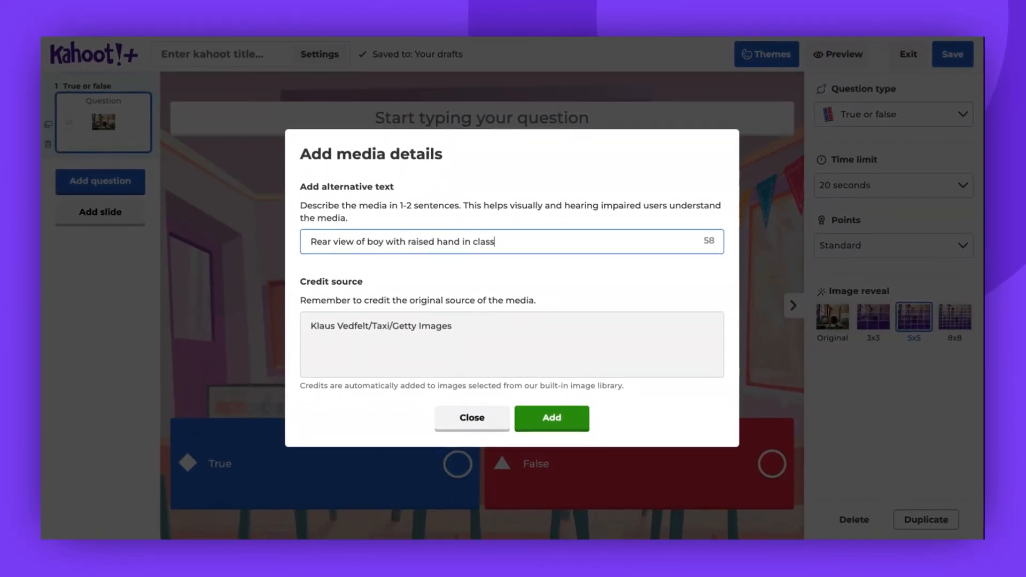
left_click(551, 417)
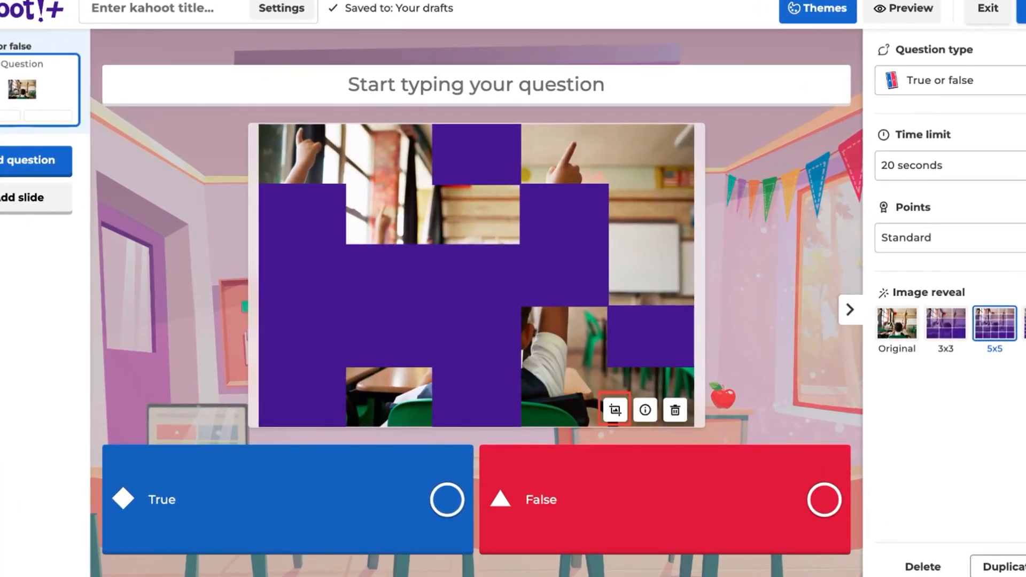
Crop the classroom photo to a square frame around the boy and save the crop
left_click(613, 410)
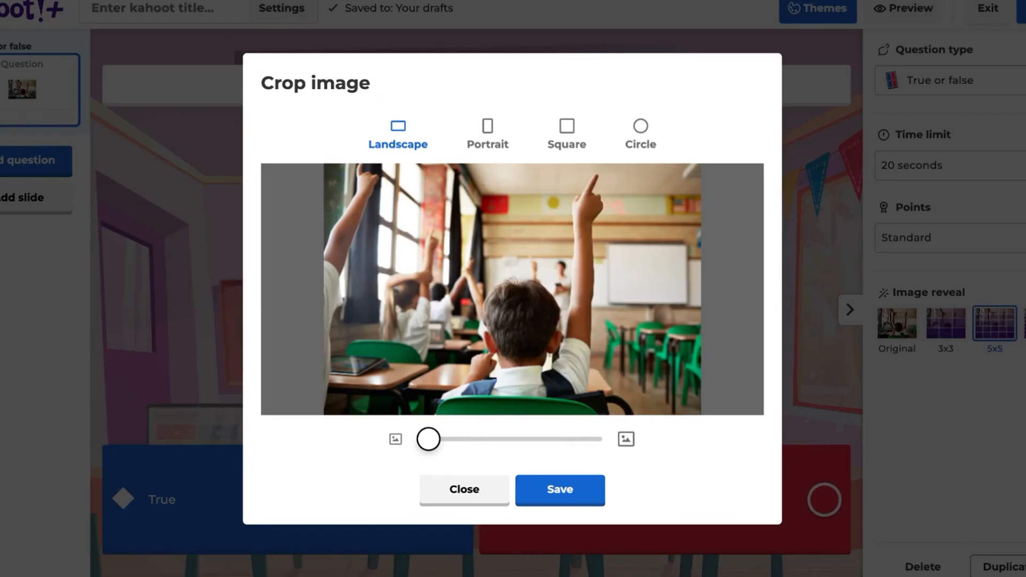
left_click_drag(428, 440, 450, 440)
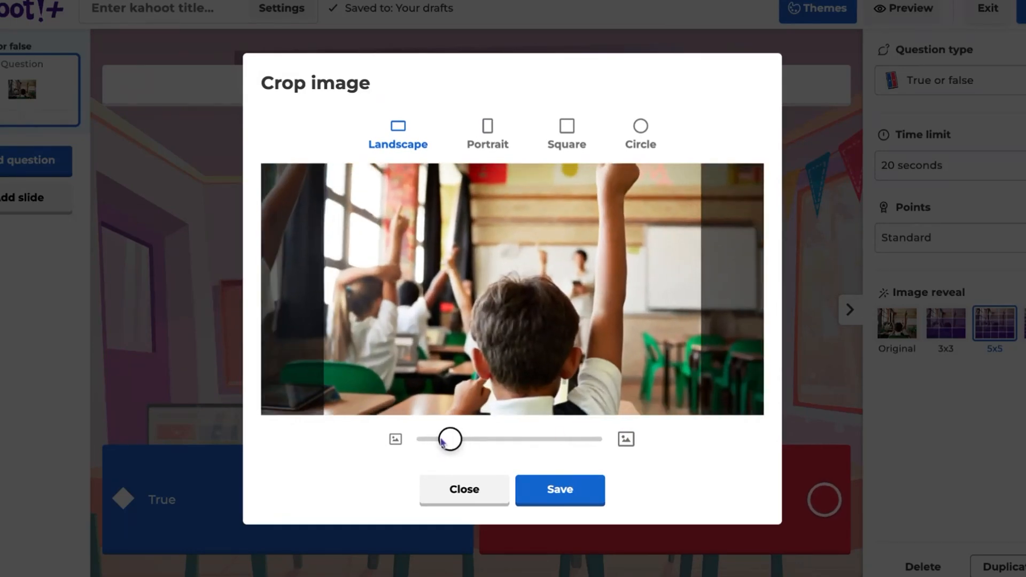
left_click_drag(450, 439, 435, 438)
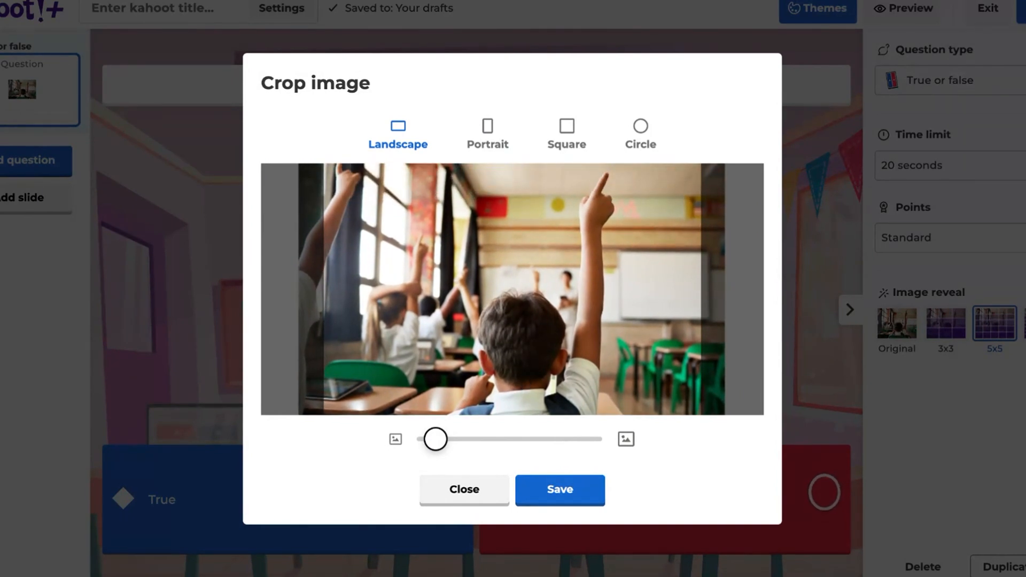
left_click(566, 126)
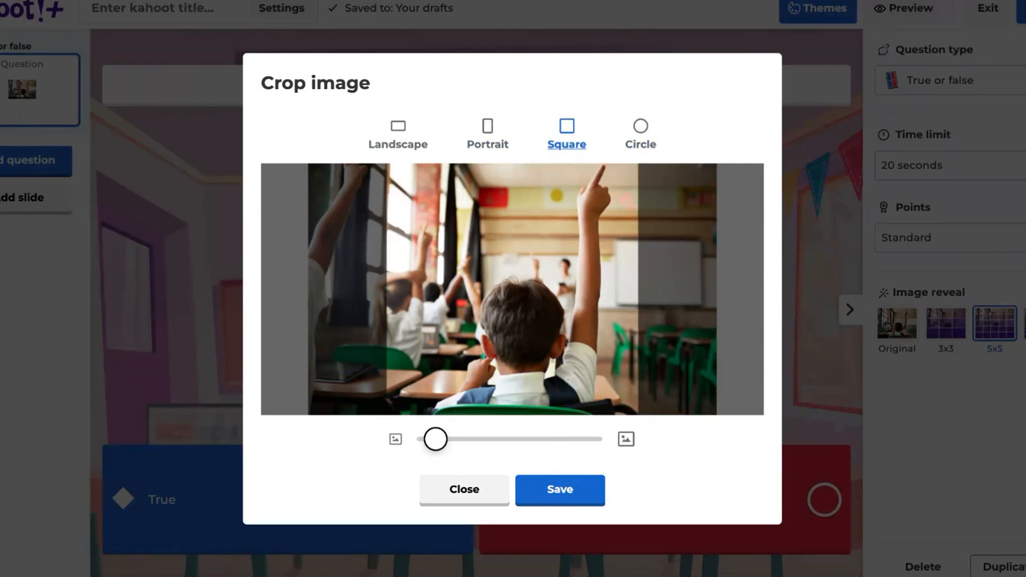
left_click(559, 490)
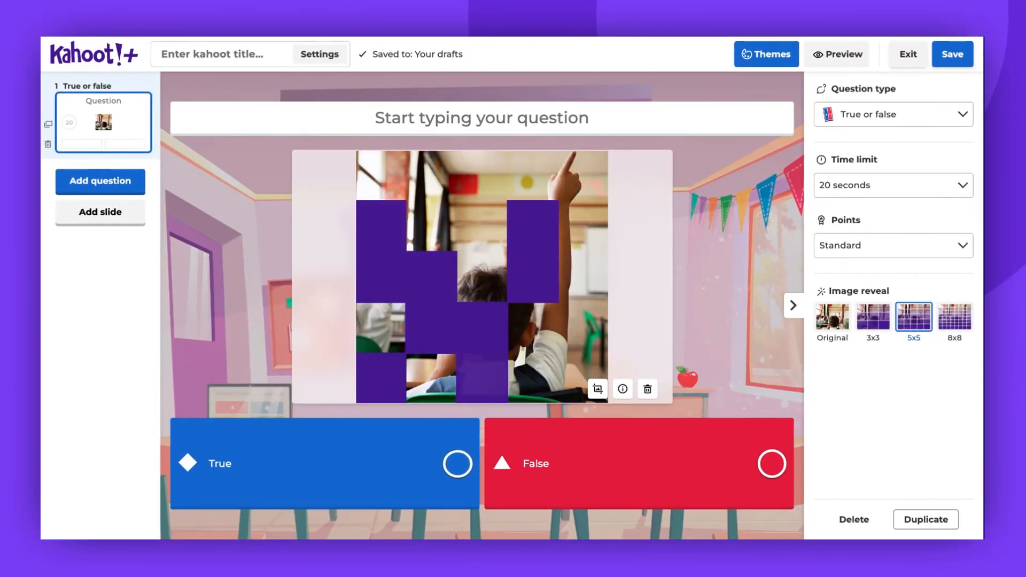
Remove the photo and insert the 'animals' sticker of a rat surfing a pizza slice
left_click(646, 389)
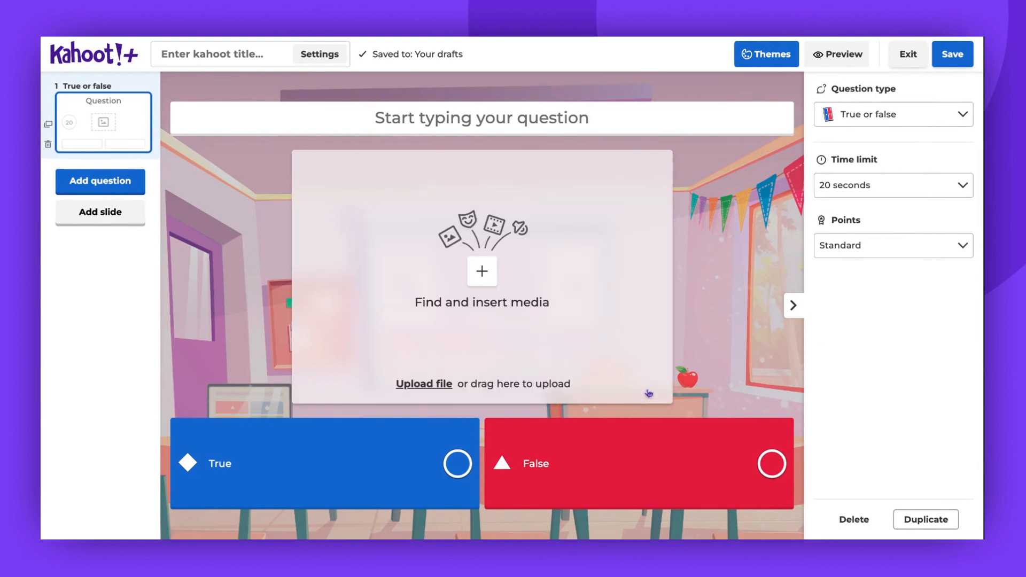
mouse_move(611, 343)
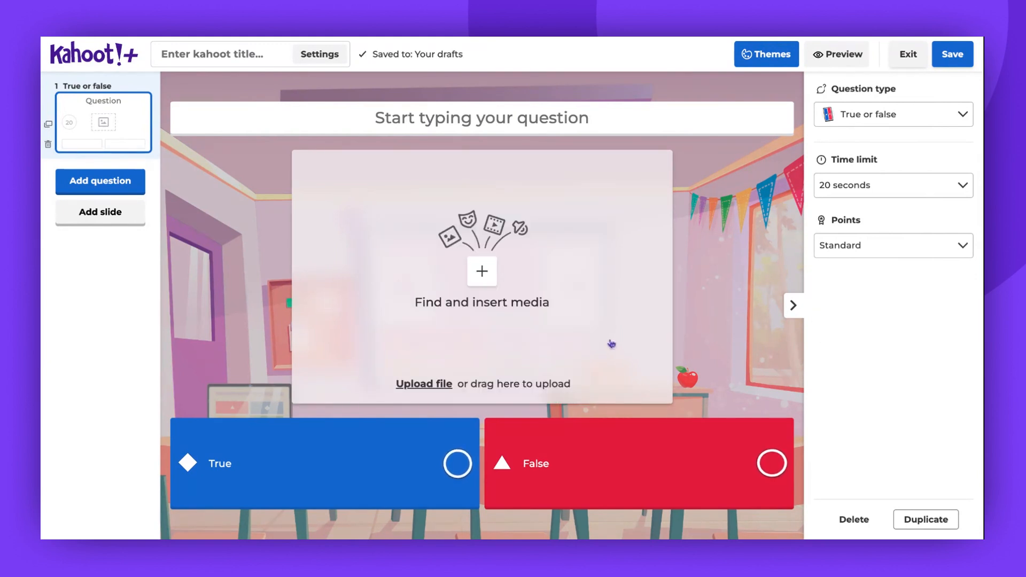
left_click(481, 270)
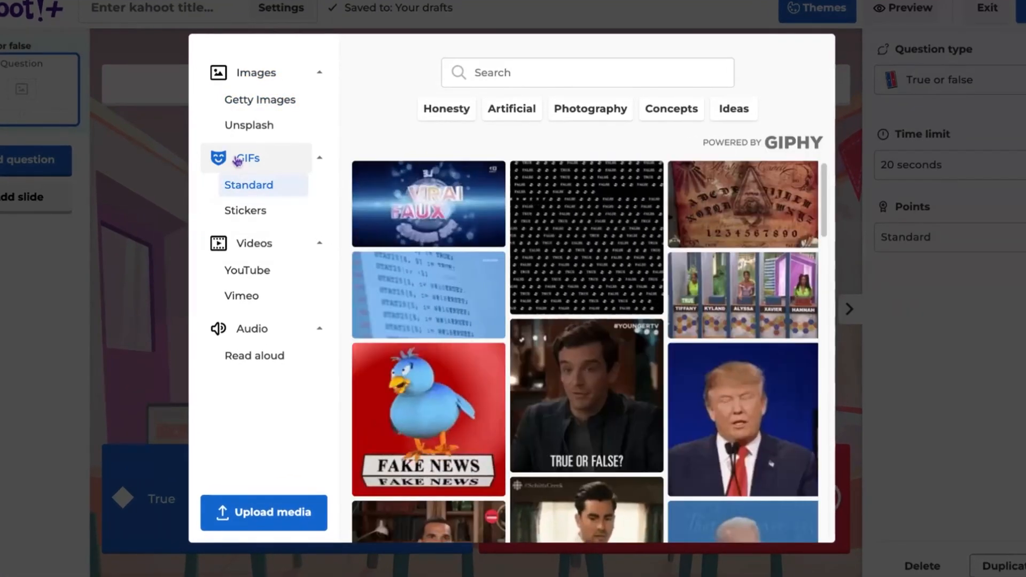
type("animals")
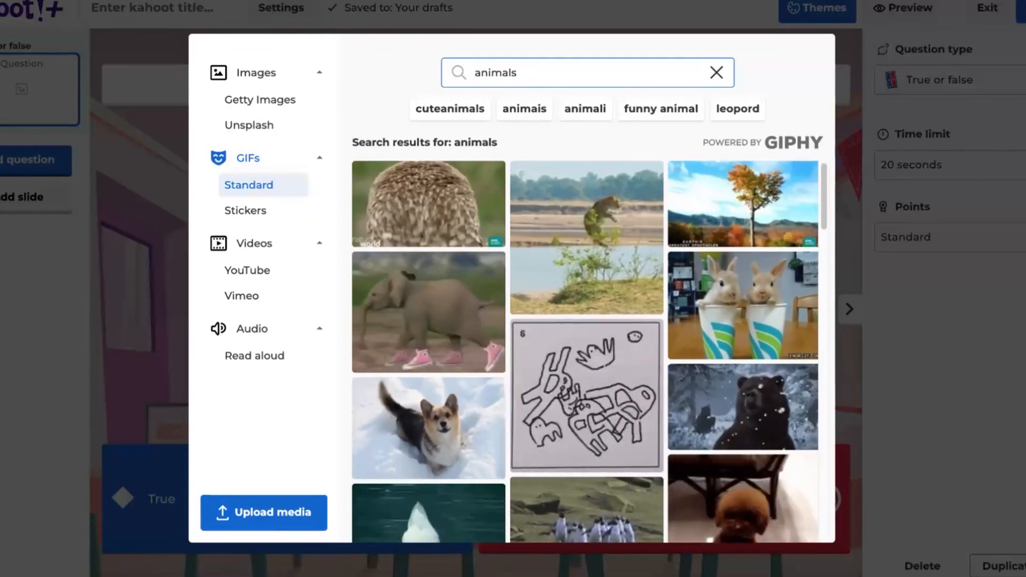
left_click(246, 210)
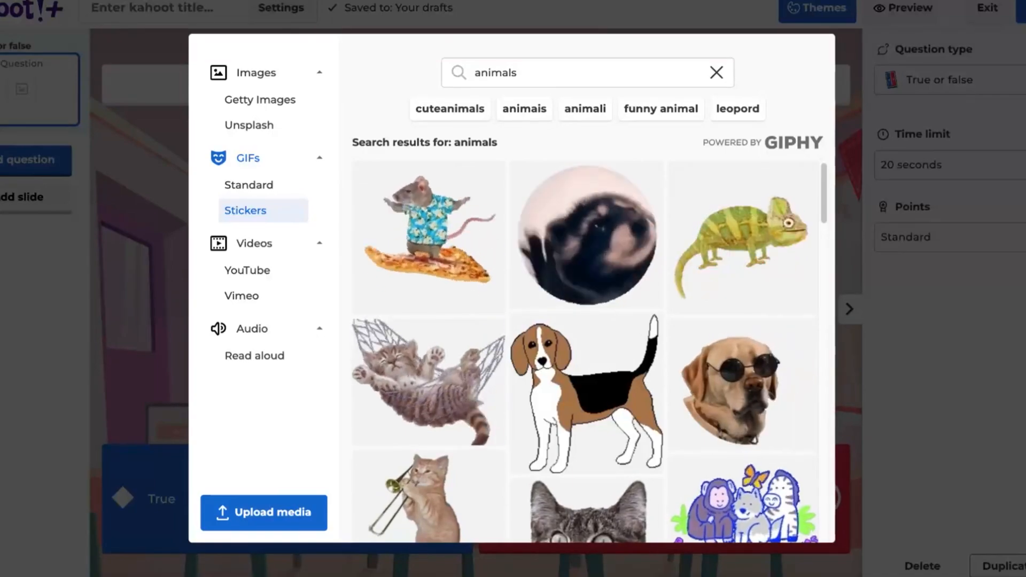
left_click(427, 235)
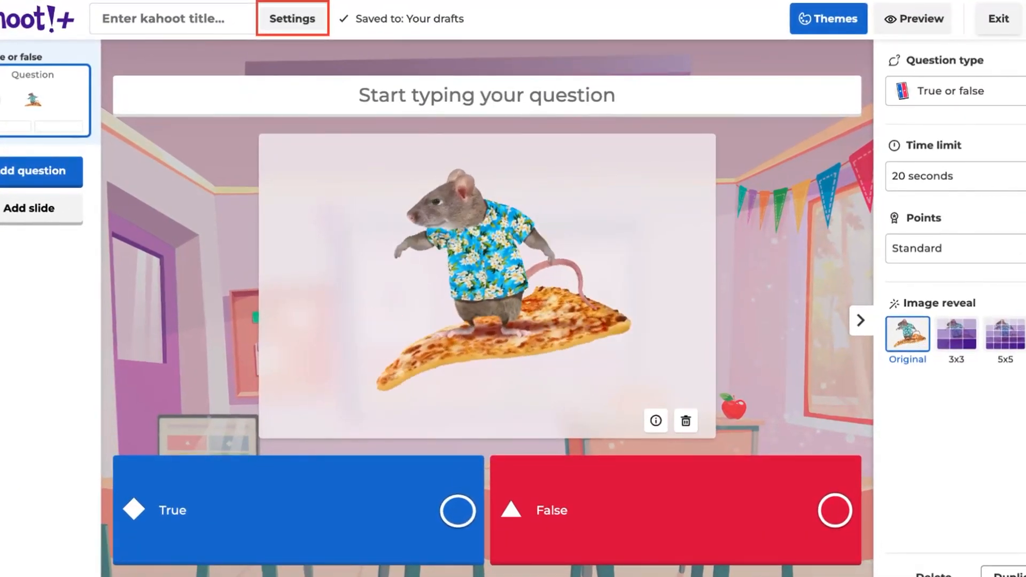
In Settings, change the cover image from the red panda to the apples photo and confirm
left_click(291, 18)
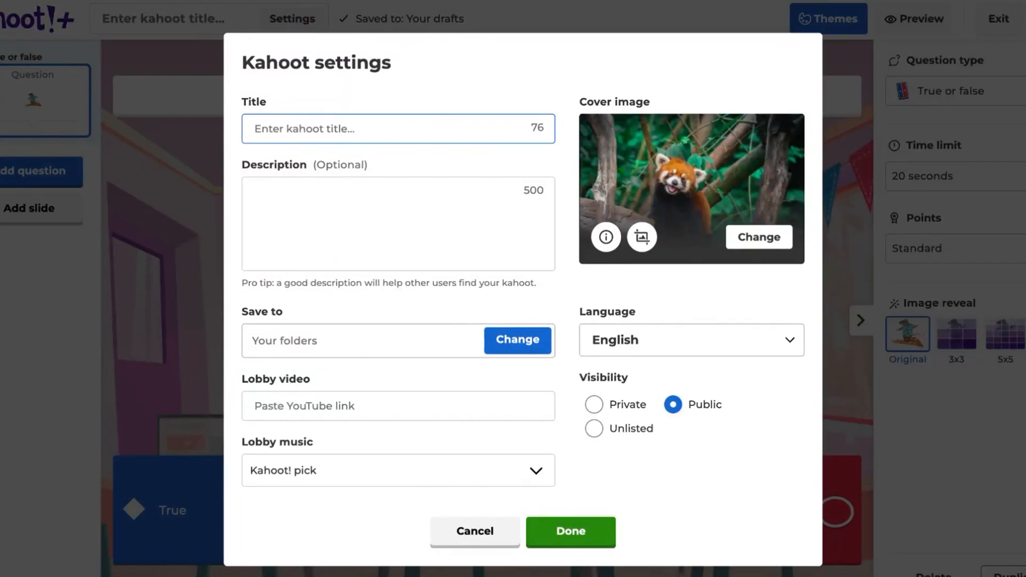
left_click(758, 237)
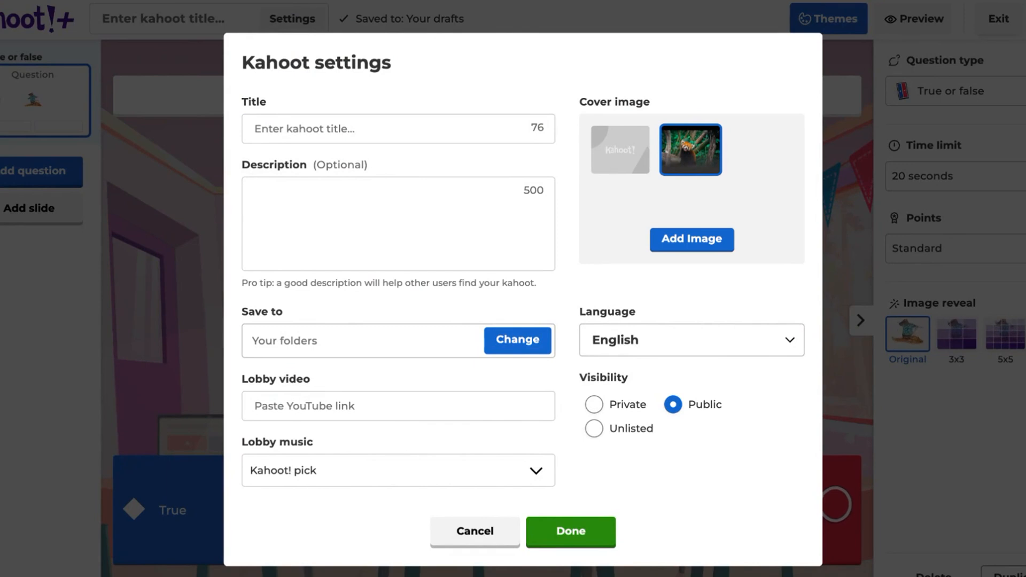
left_click(692, 238)
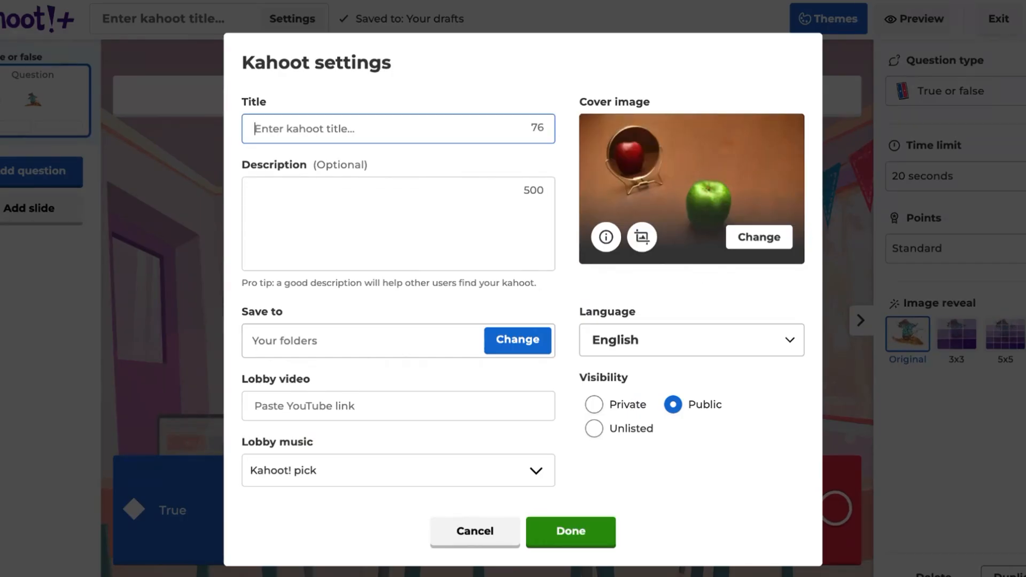
left_click(570, 531)
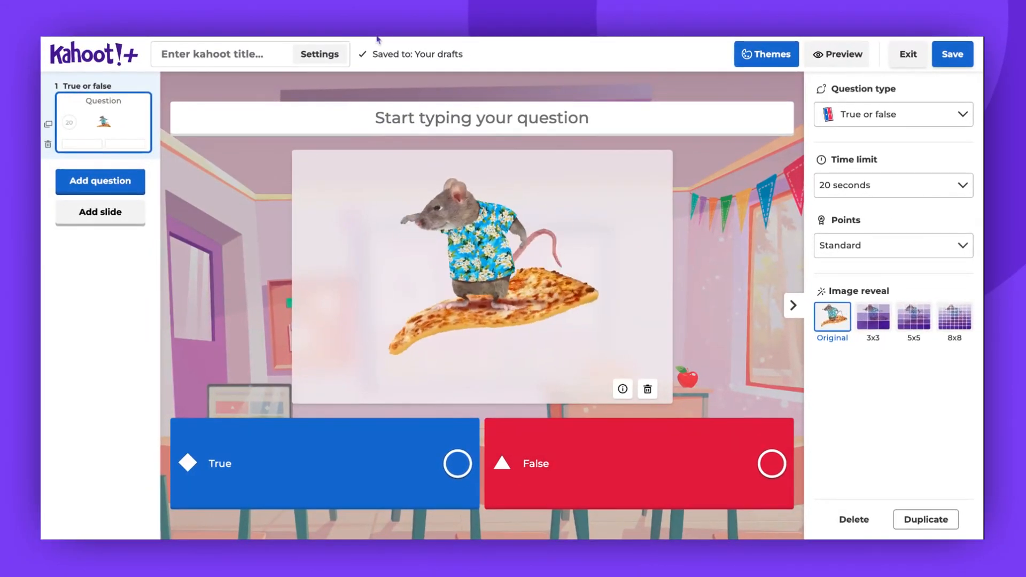